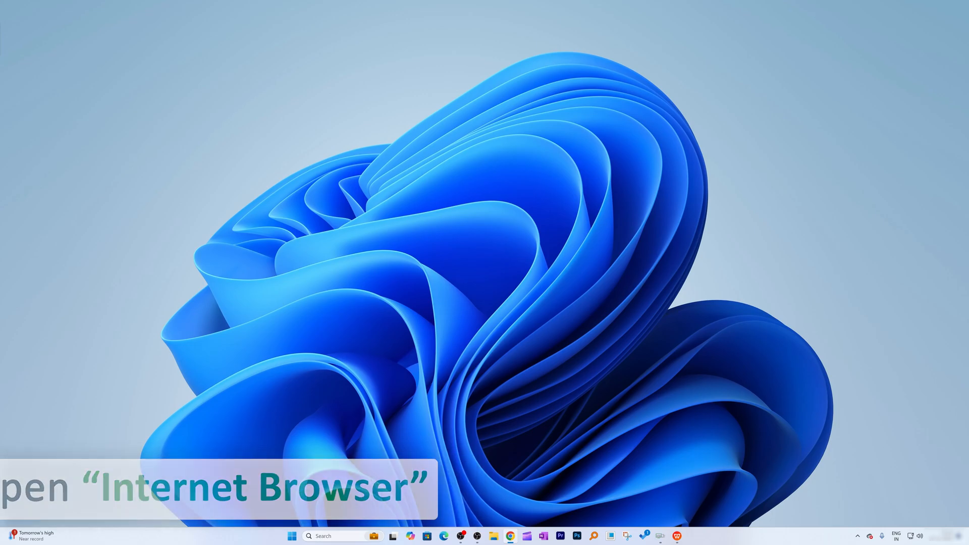
Step: Launch Chrome, start a new incognito window and search for 'office 2024'
left_click(510, 536)
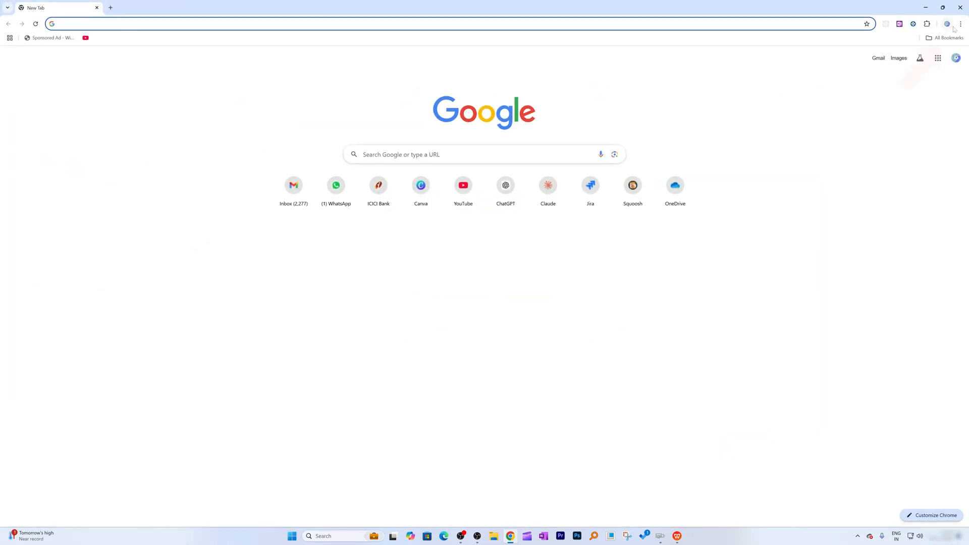
left_click(961, 24)
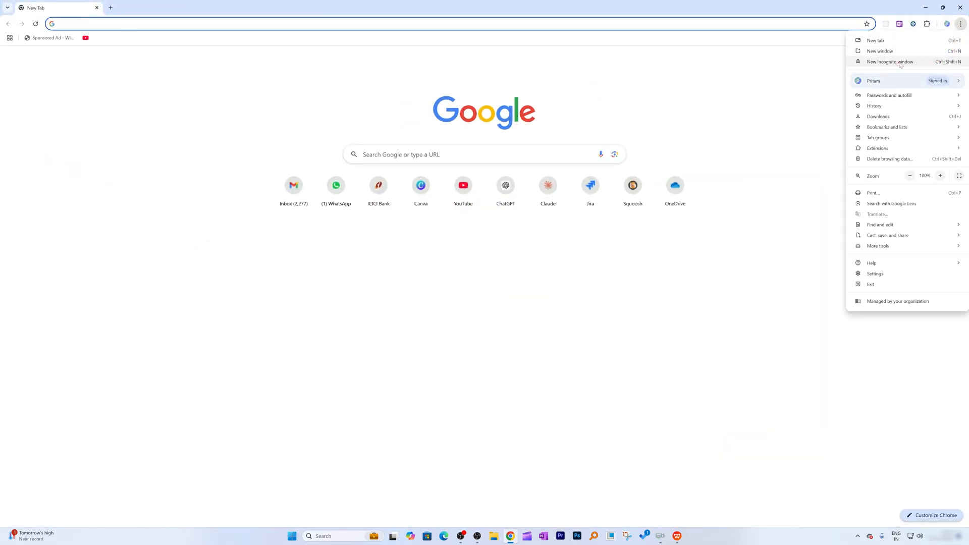
left_click(890, 61)
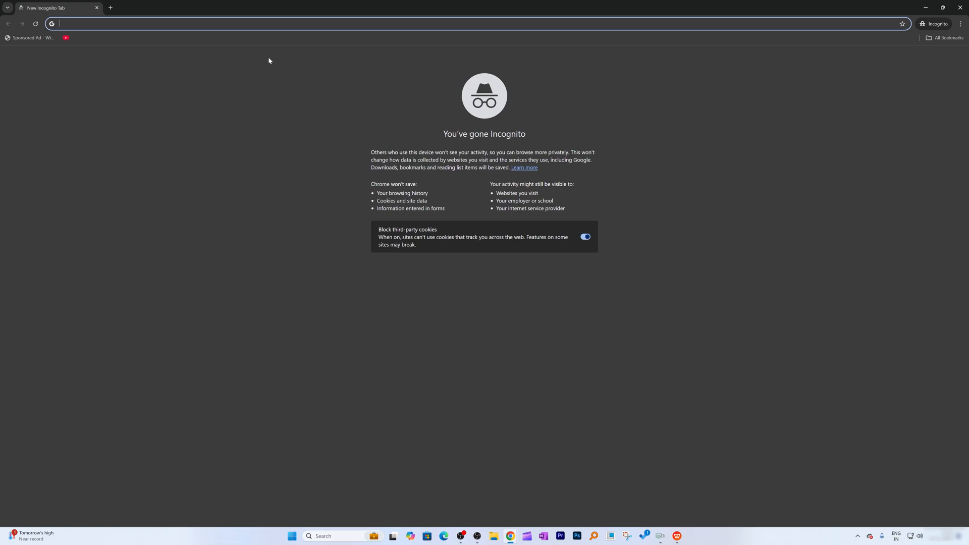
type("office 2024")
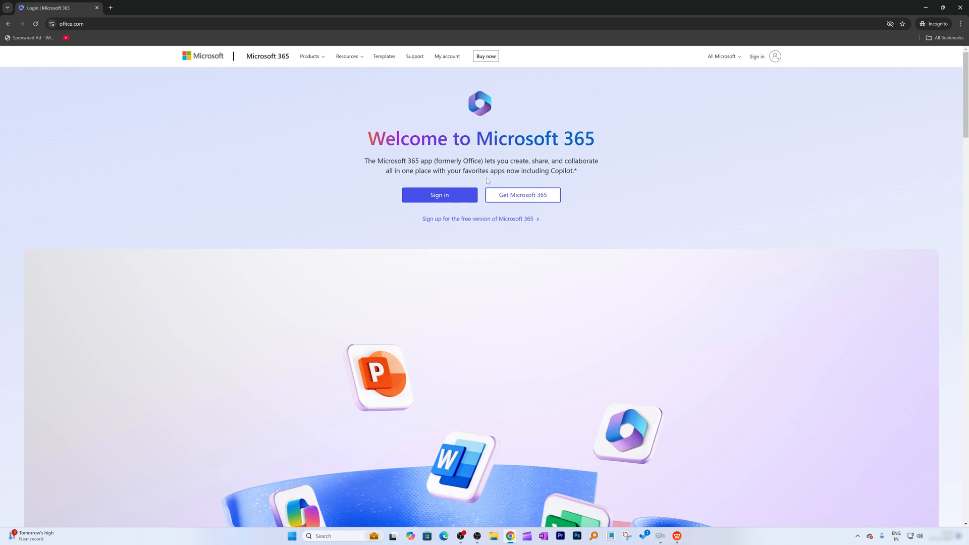
Step: Start Sign in on office.com, then go back to the Microsoft 365 welcome page
left_click(439, 195)
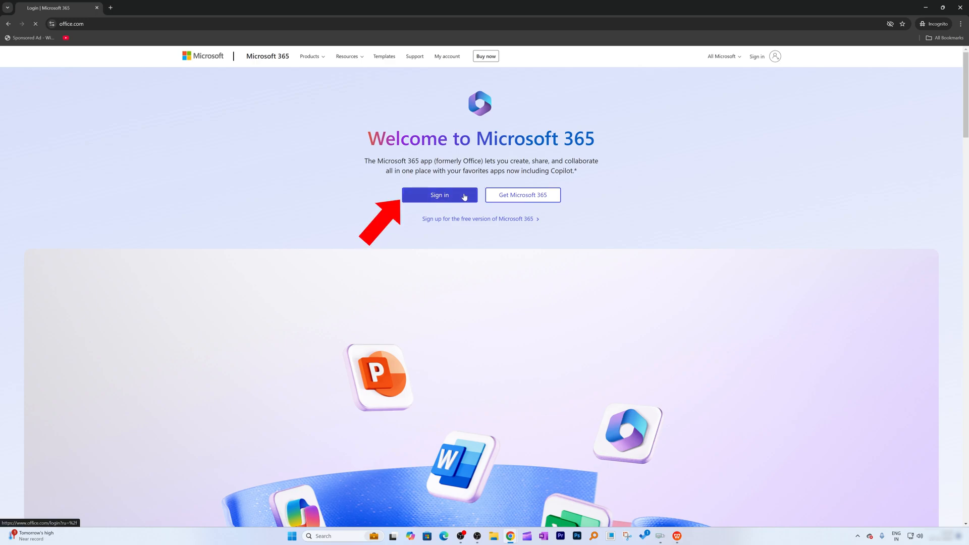
left_click(440, 195)
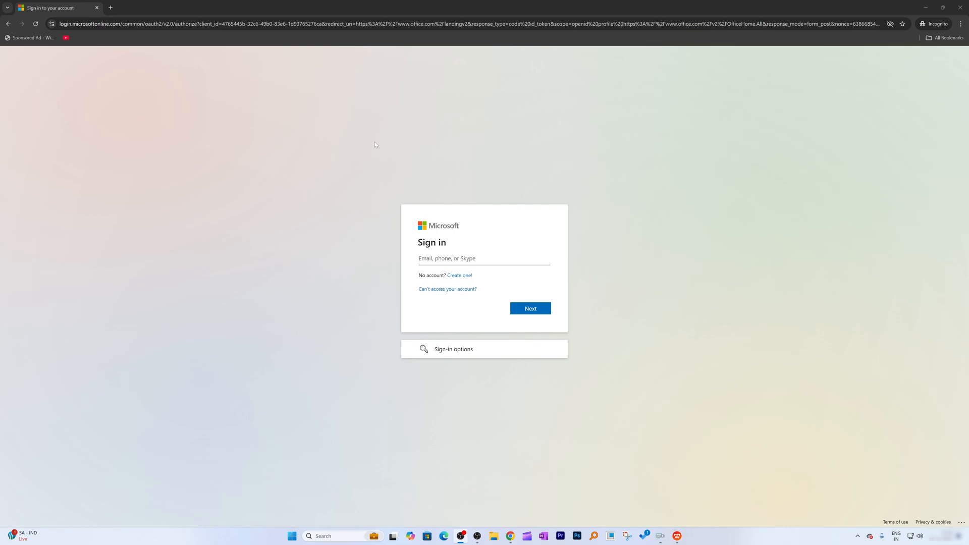
left_click(9, 24)
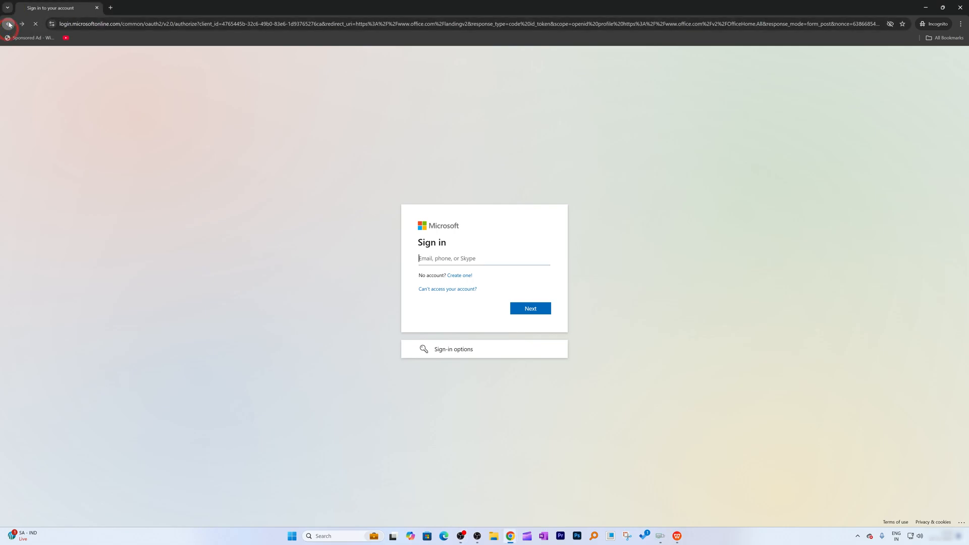
left_click(9, 23)
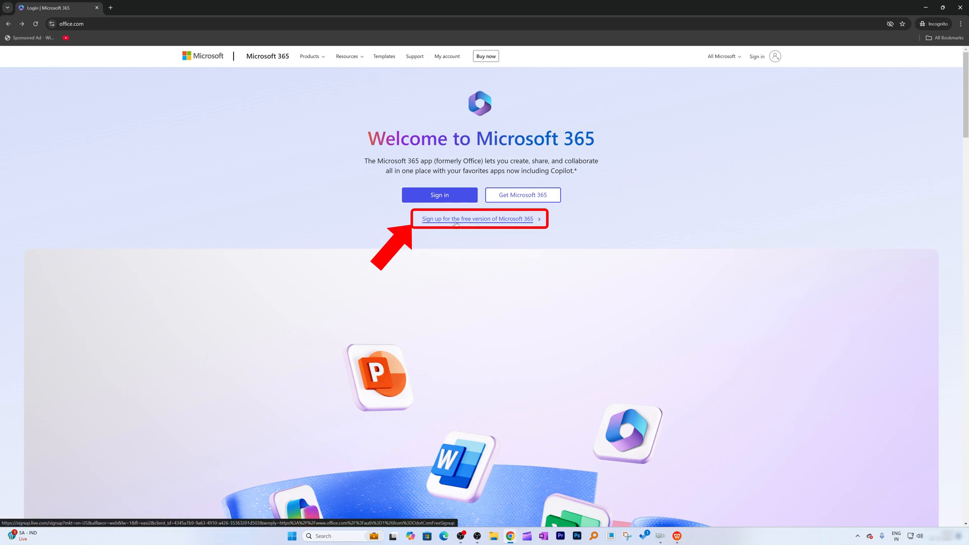
Step: Begin the 'Sign up for the free version of Microsoft 365' account flow
left_click(477, 218)
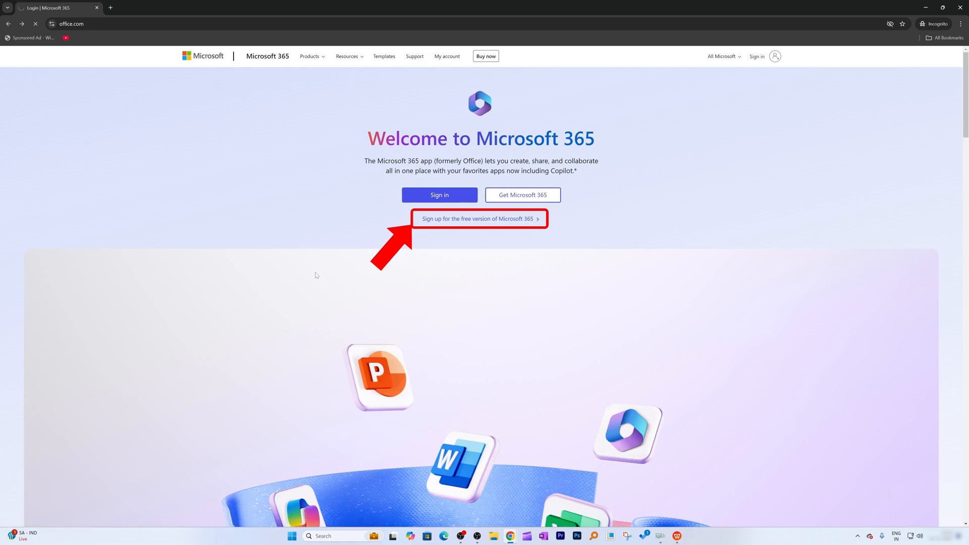
left_click(477, 218)
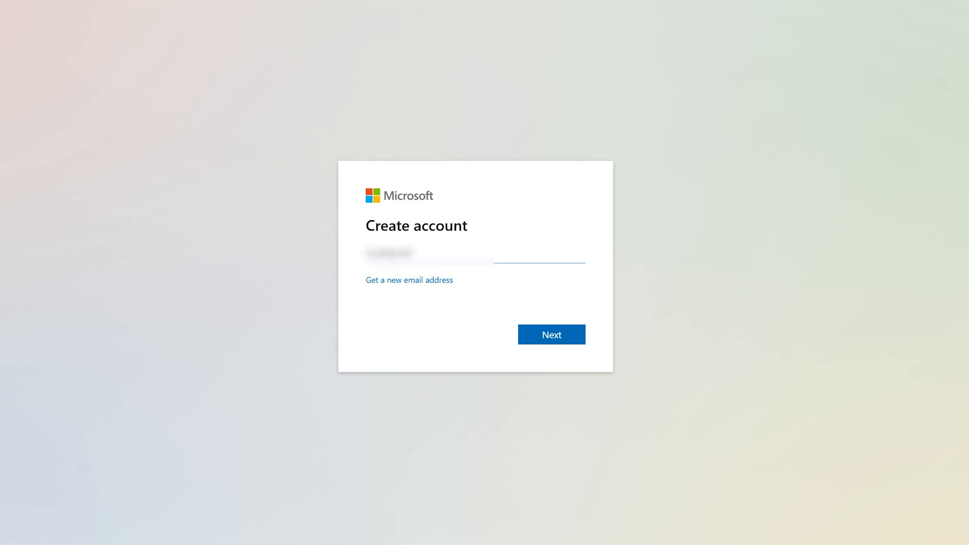
Step: Submit the email address and continue to the Create a password page
left_click(551, 334)
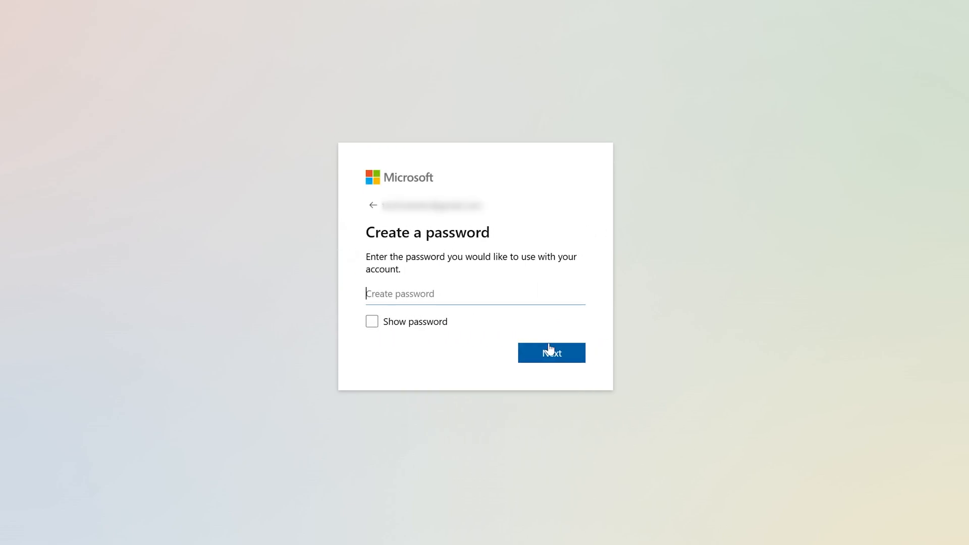
mouse_move(383, 219)
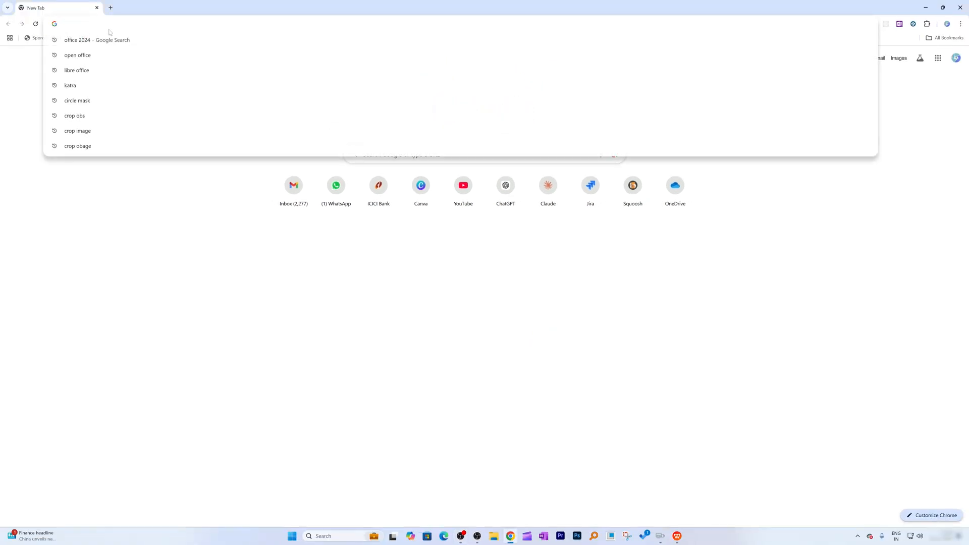
Step: Go to office.com and bring the signed-in Microsoft 365 home window forward
type("office.com")
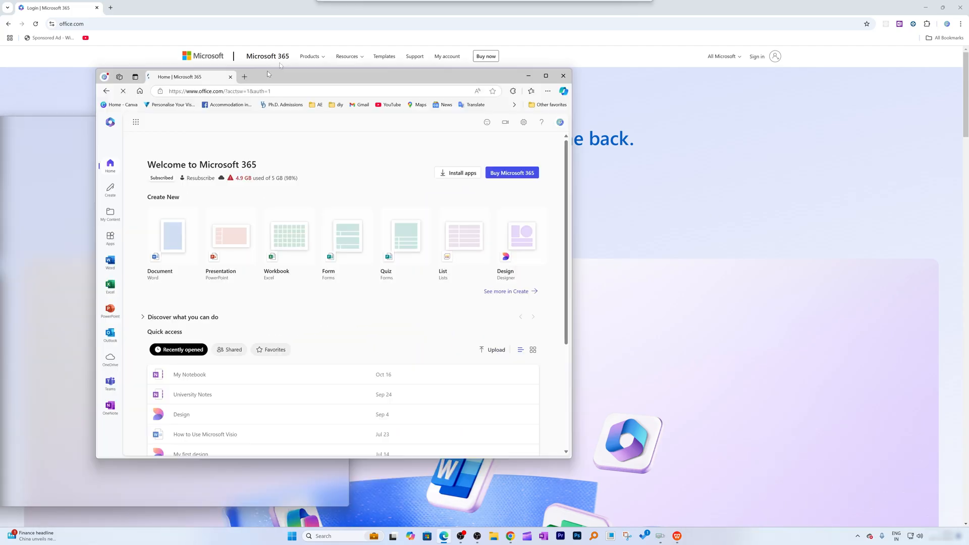
left_click(545, 76)
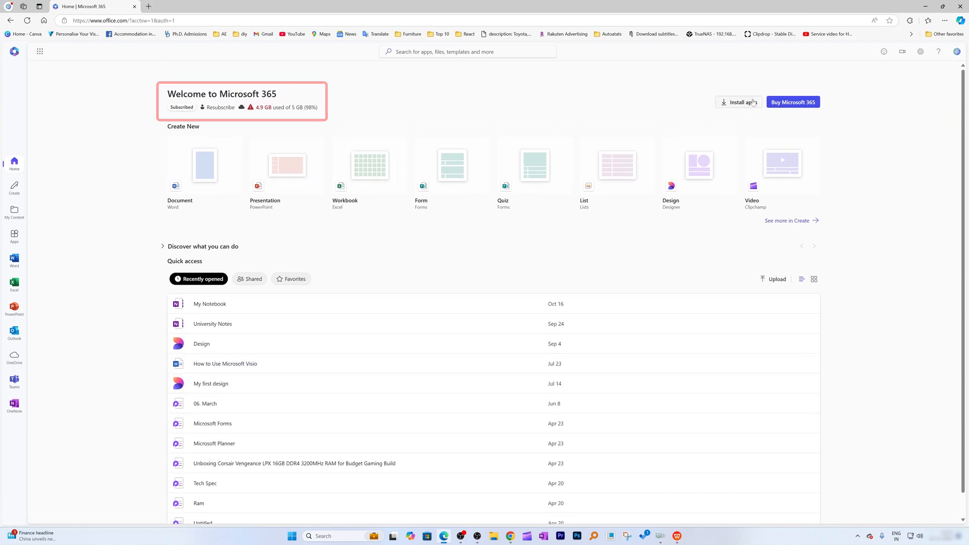
mouse_move(13, 259)
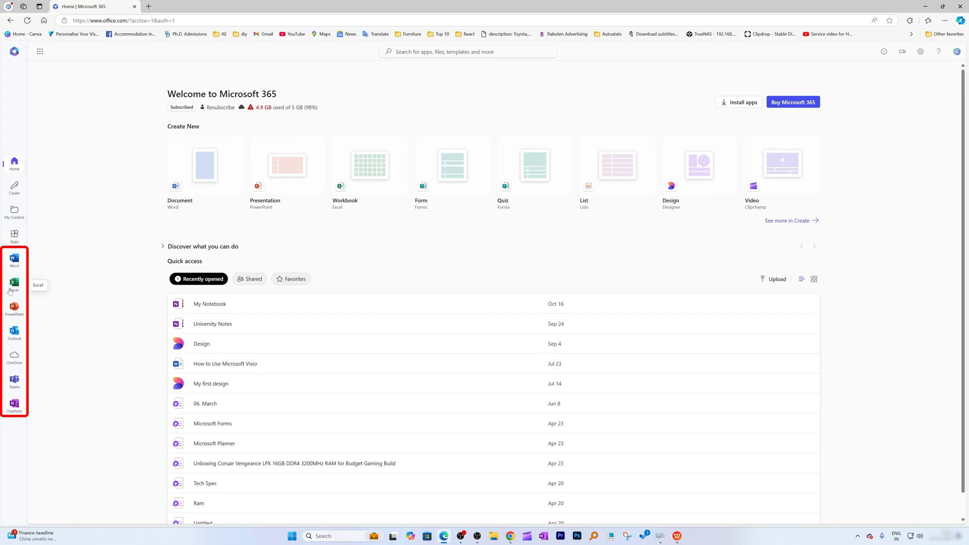
mouse_move(13, 258)
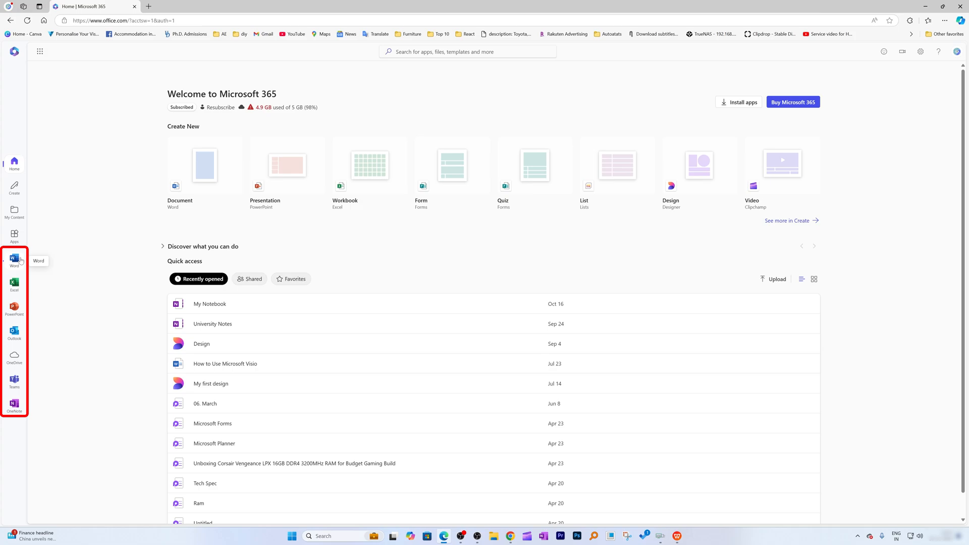
Step: Switch to the Word start page from the left app bar
left_click(14, 259)
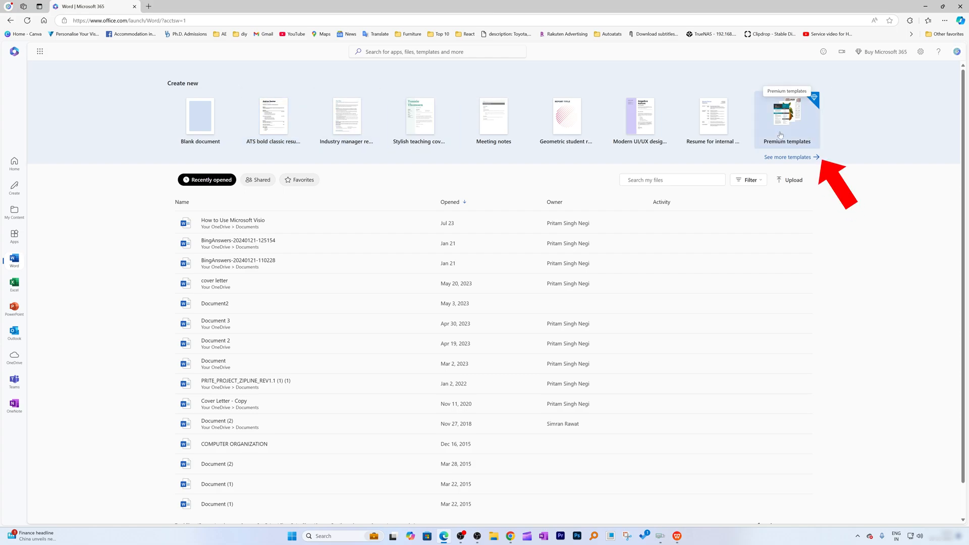
Step: Create a new blank Word document from the Blank document template
left_click(788, 159)
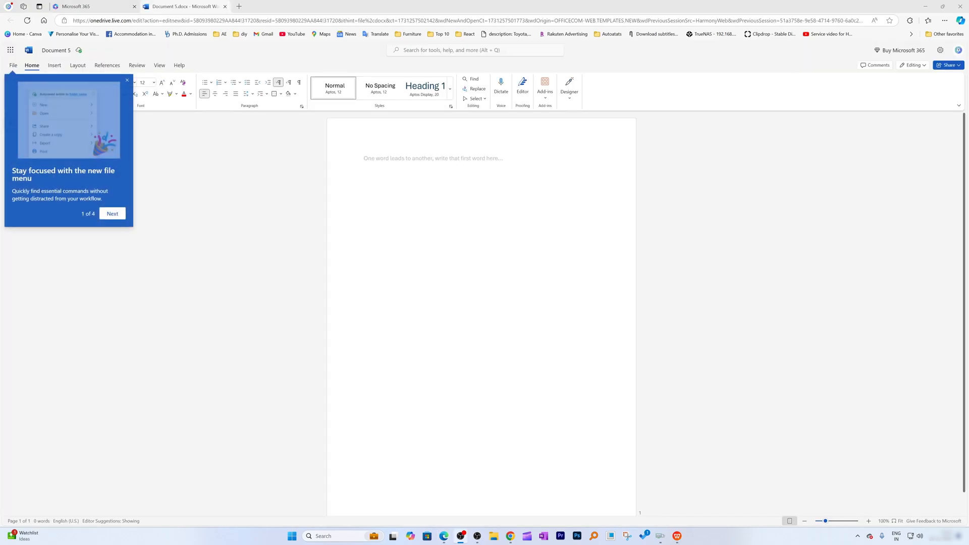
Step: Step through the feature tour tips and dismiss it with Got it
left_click(568, 84)
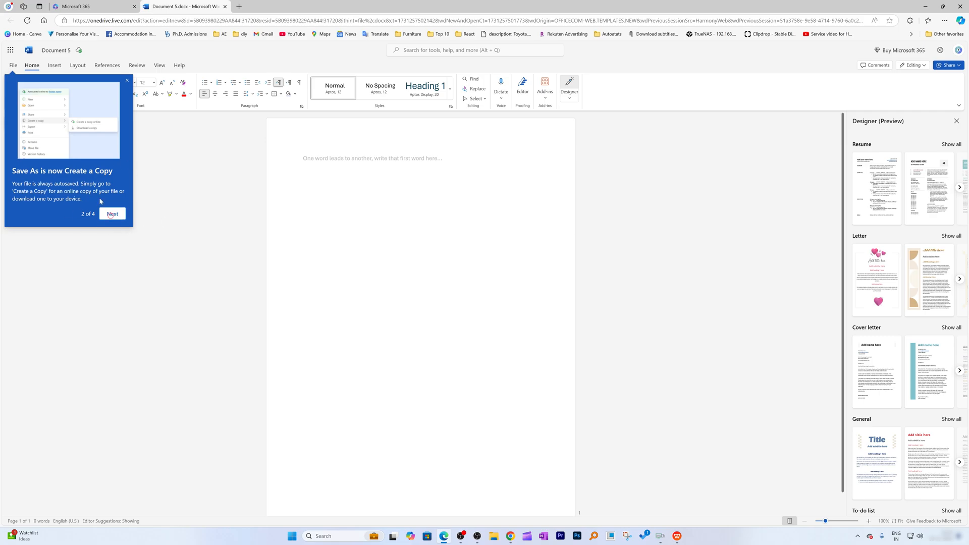
left_click(112, 213)
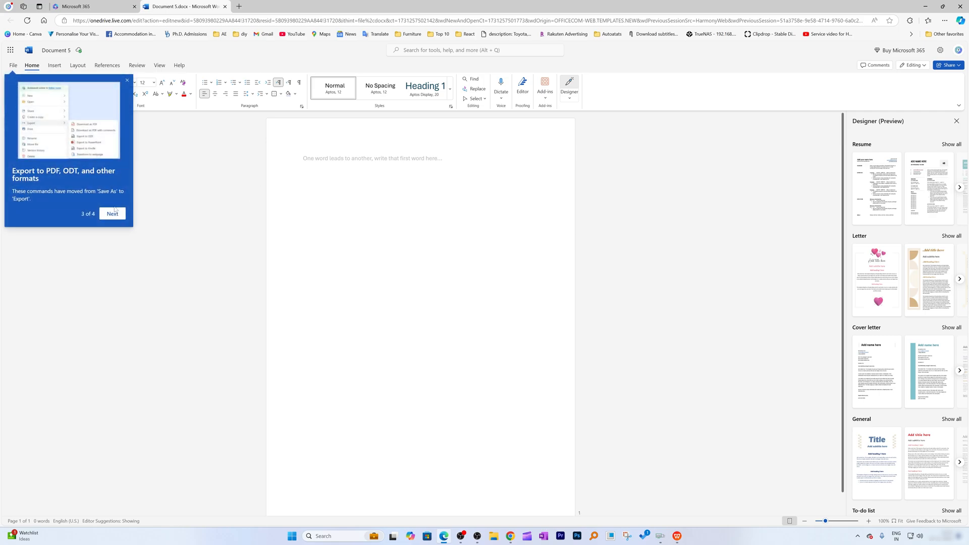
left_click(112, 214)
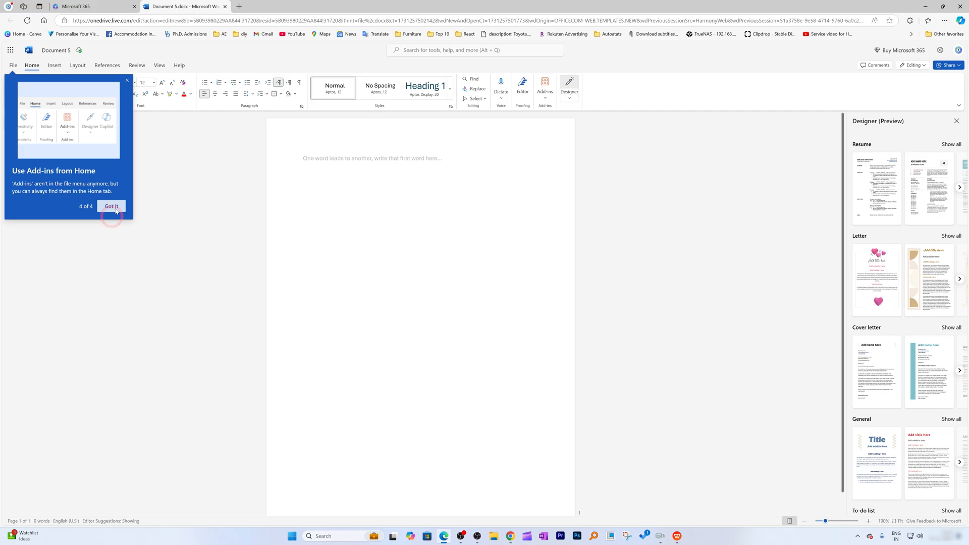
left_click(111, 206)
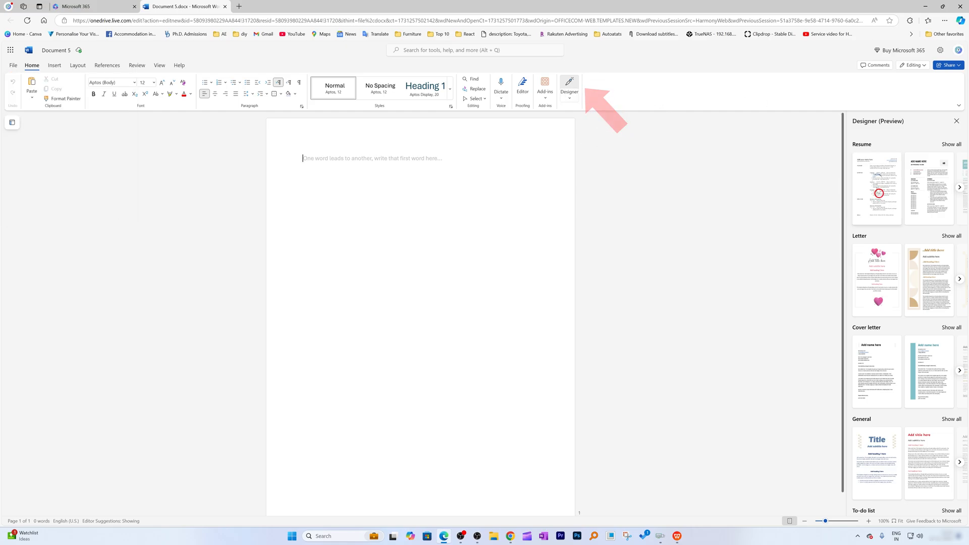
Step: Try the first Resume design from Designer, then undo it to a blank page
left_click(876, 188)
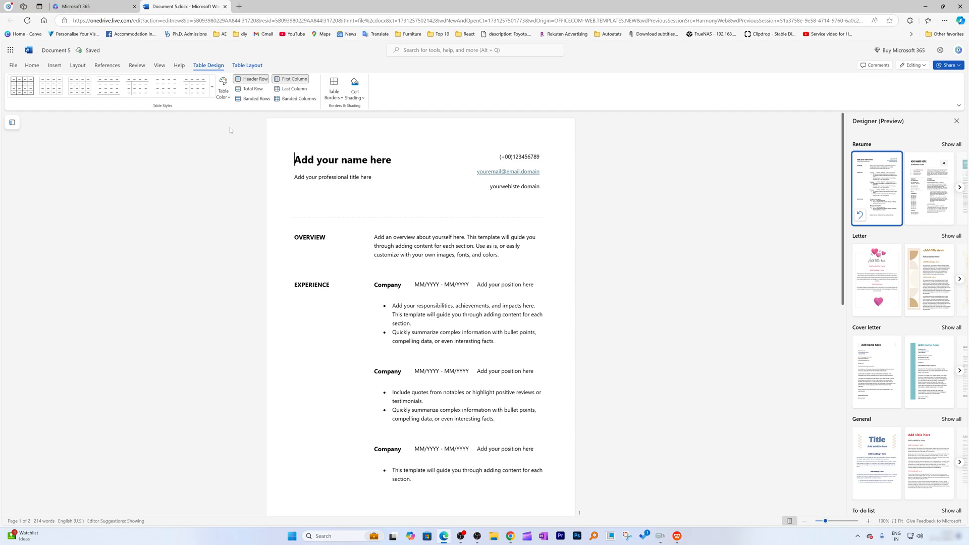
left_click(31, 65)
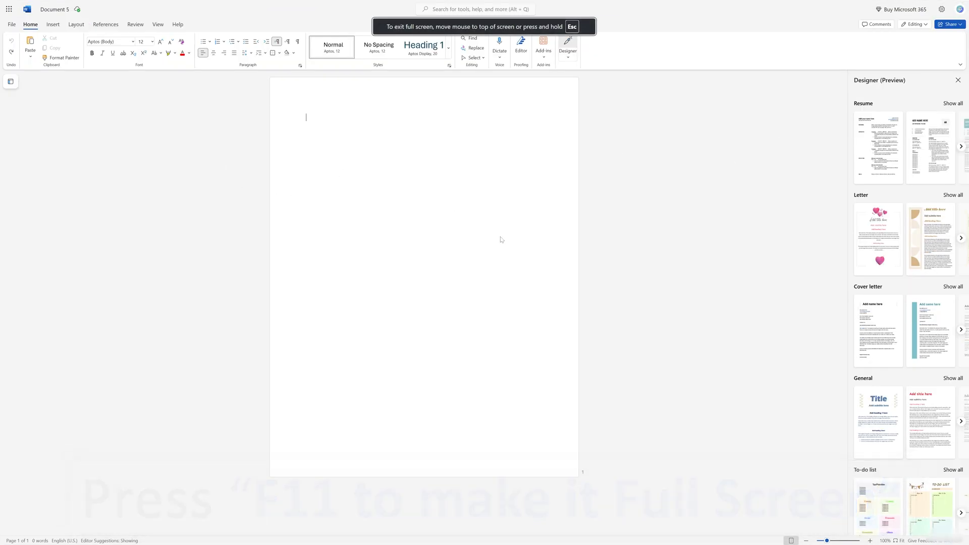
Step: Browse the Designer suggestions and the Layout, Insert and Home command sets
scroll("down", 3)
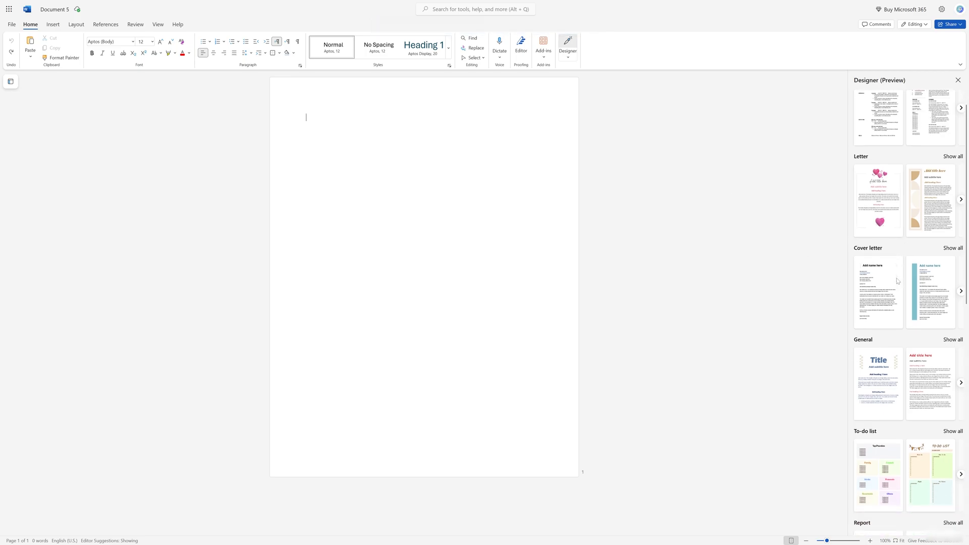
scroll("down", 3)
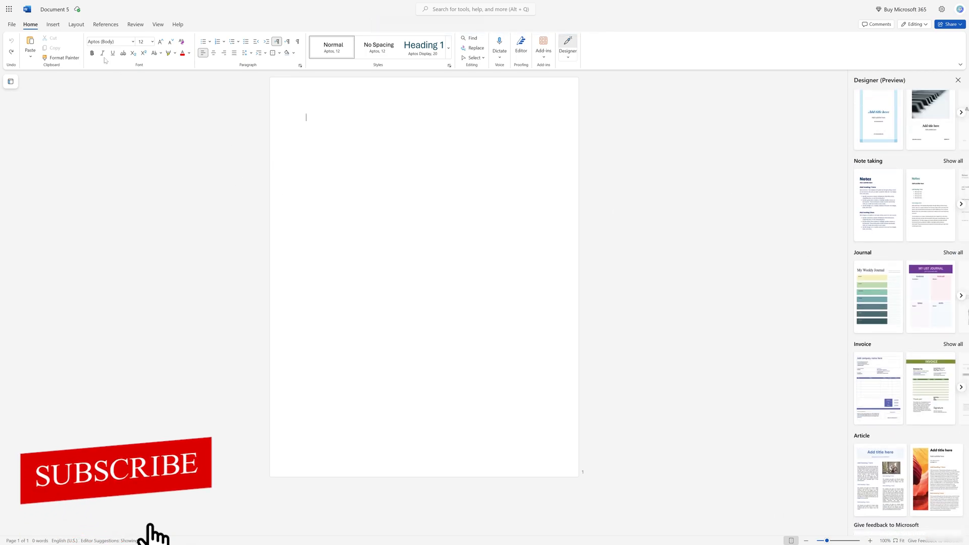
left_click(75, 24)
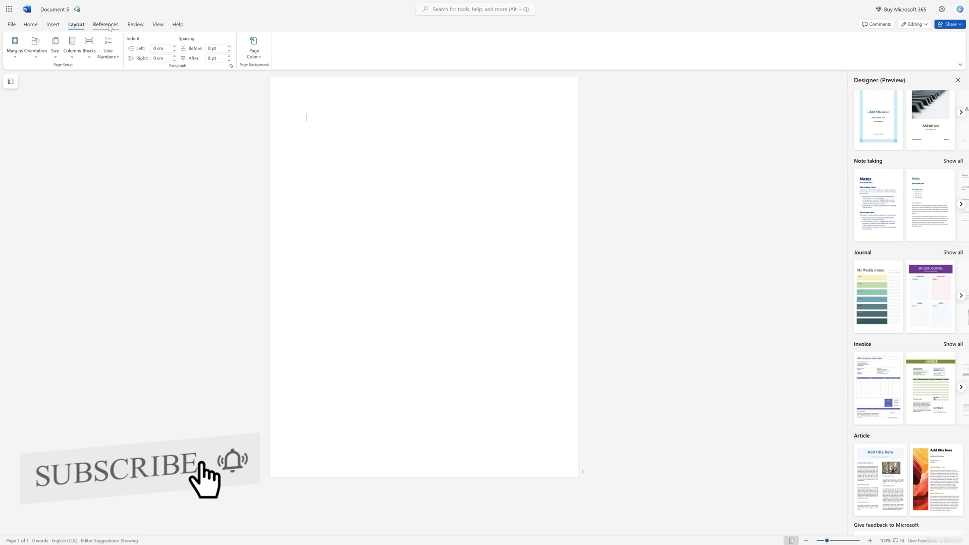
left_click(53, 24)
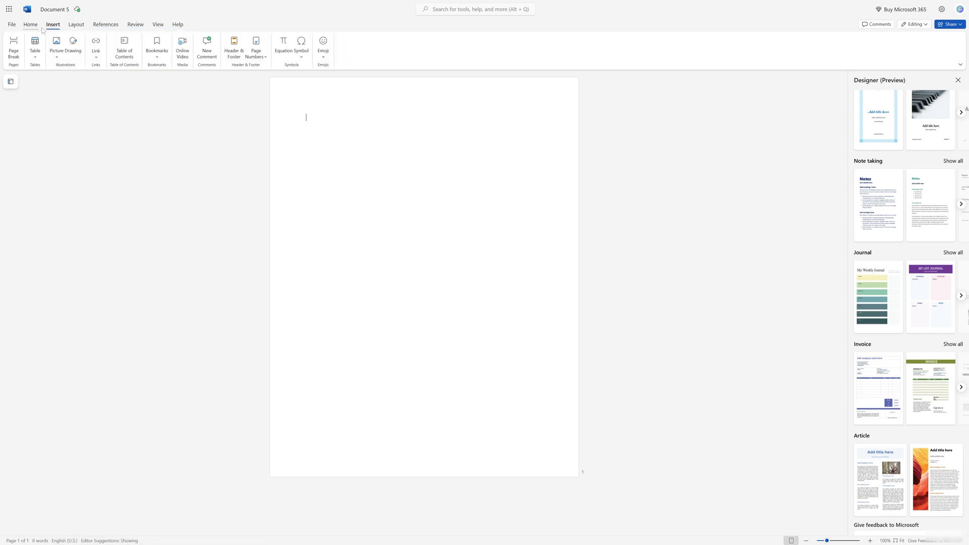
left_click(30, 25)
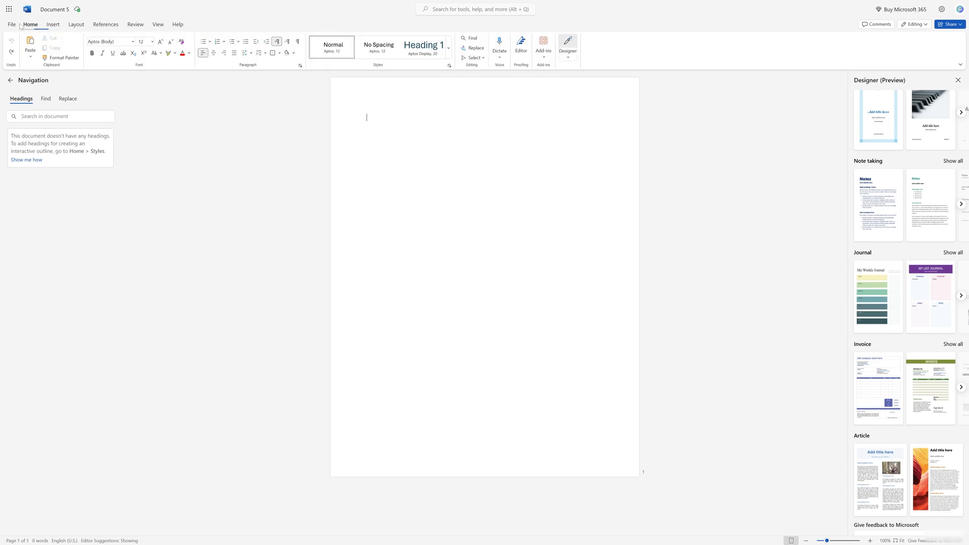
Step: Move to the blank PowerPoint presentation with the Microsoft 365 app launcher shown
left_click(9, 9)
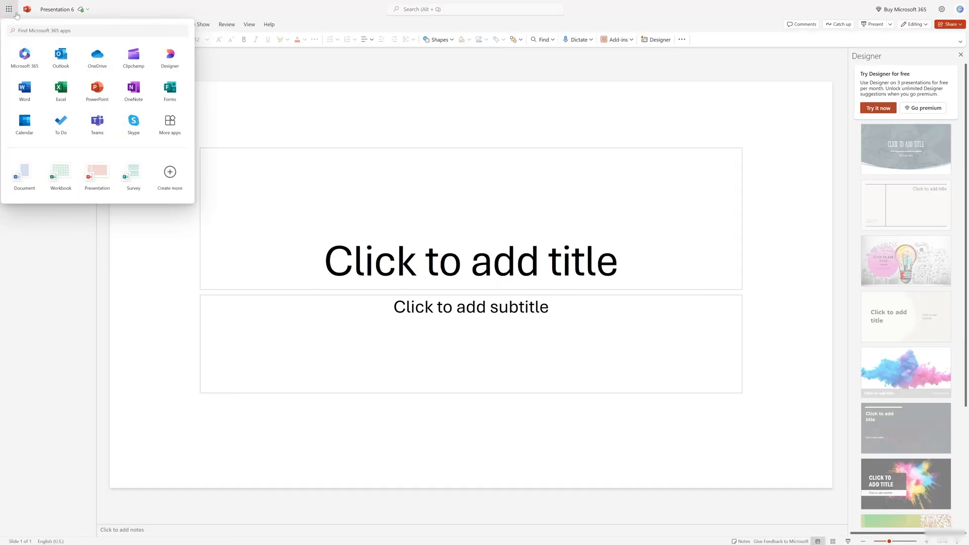
left_click(60, 88)
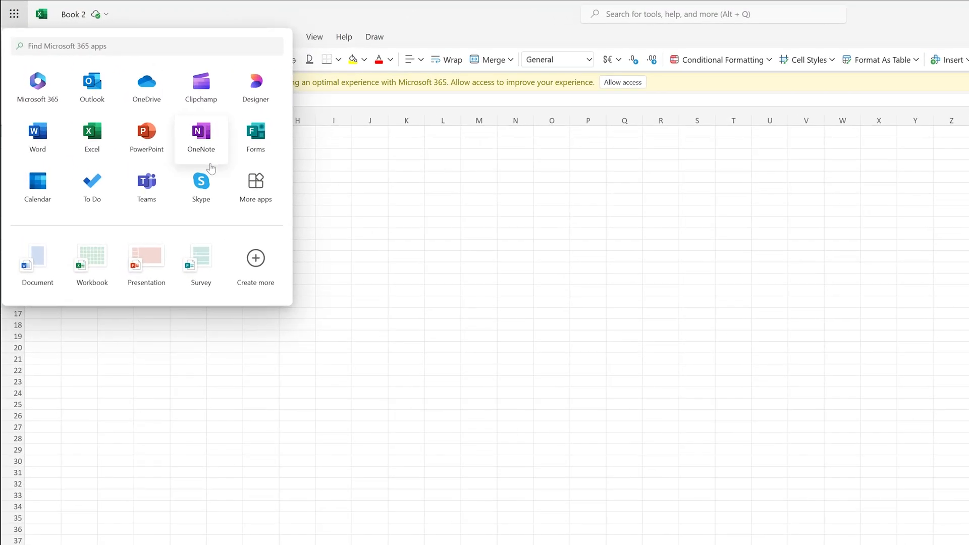
mouse_move(201, 135)
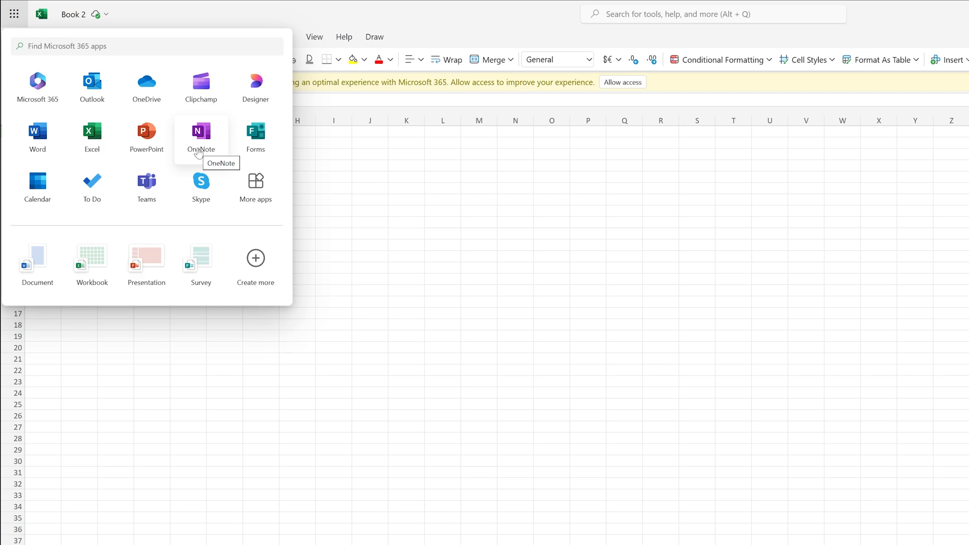
mouse_move(254, 143)
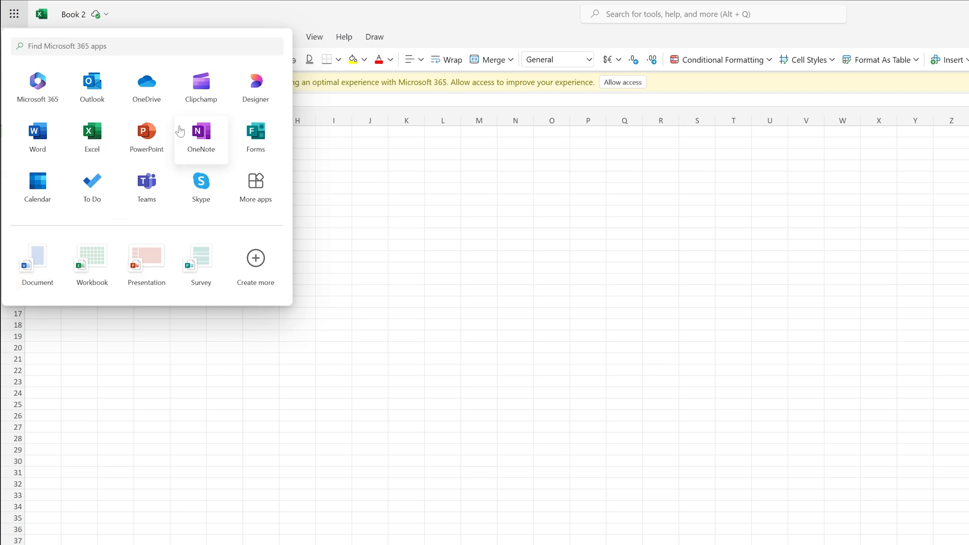
mouse_move(222, 93)
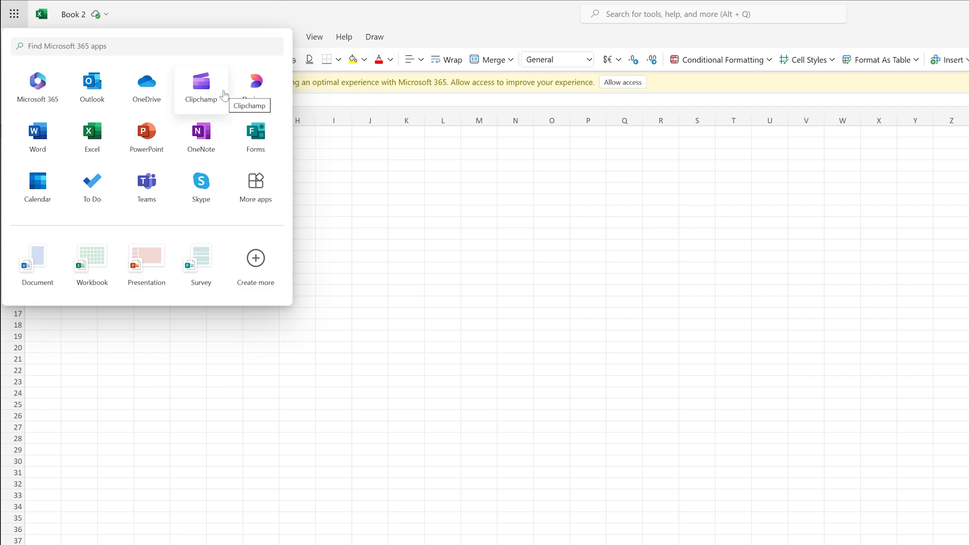
mouse_move(255, 189)
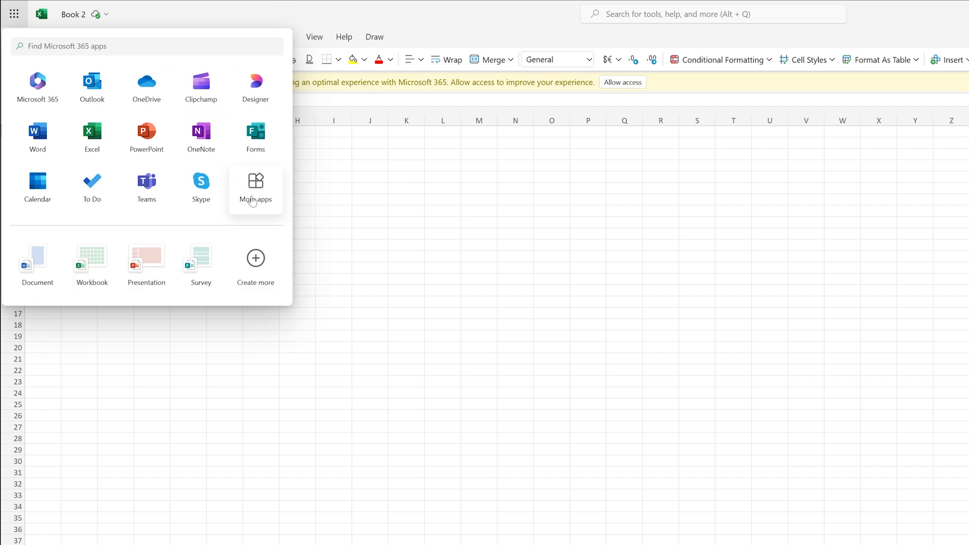
Step: Expand the app launcher with More apps, landing in Microsoft Designer
left_click(254, 84)
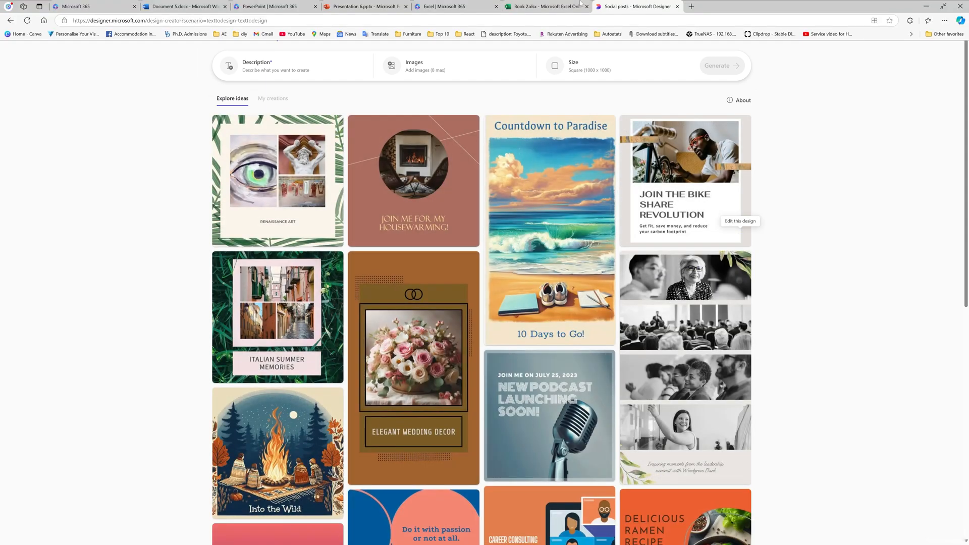
Step: Switch through the Presentation 6 tab back to the Microsoft 365 Word templates tab
left_click(363, 6)
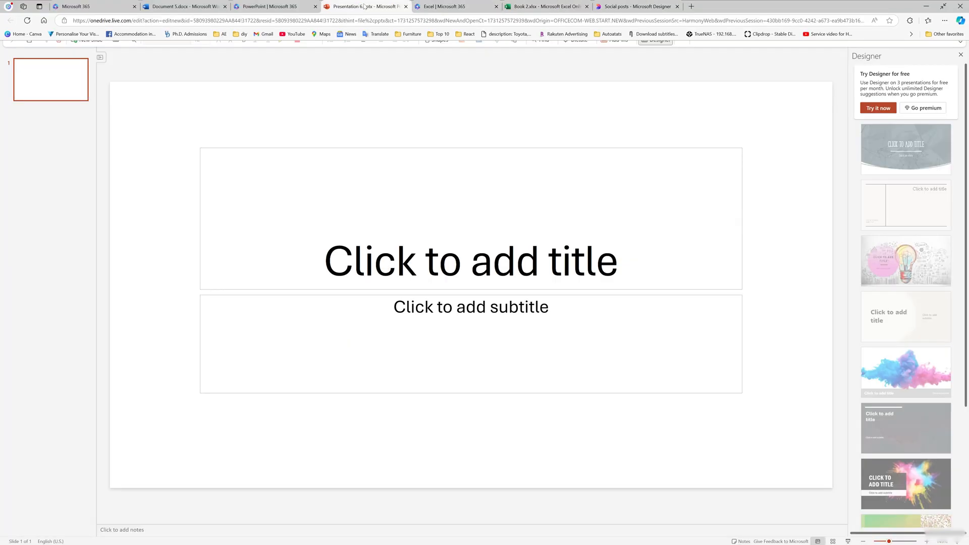
left_click(80, 6)
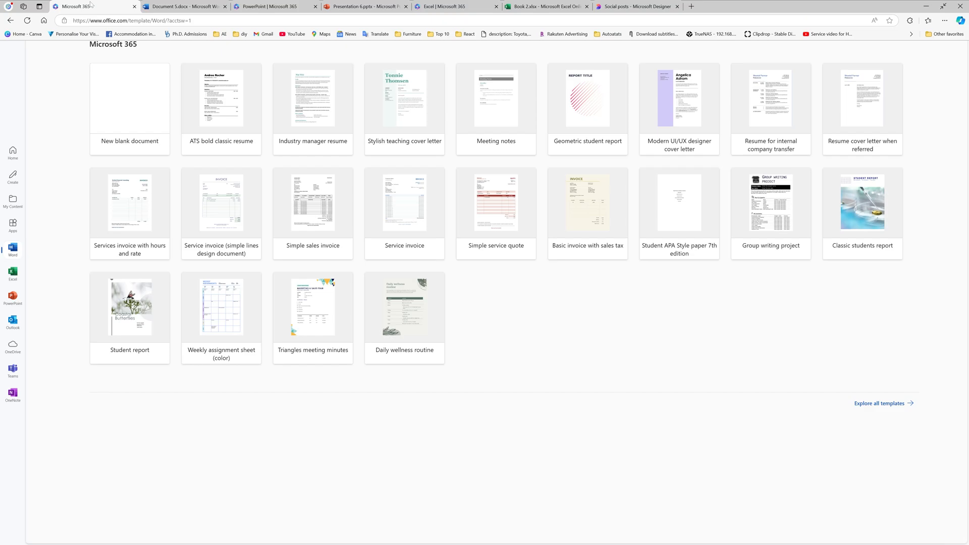